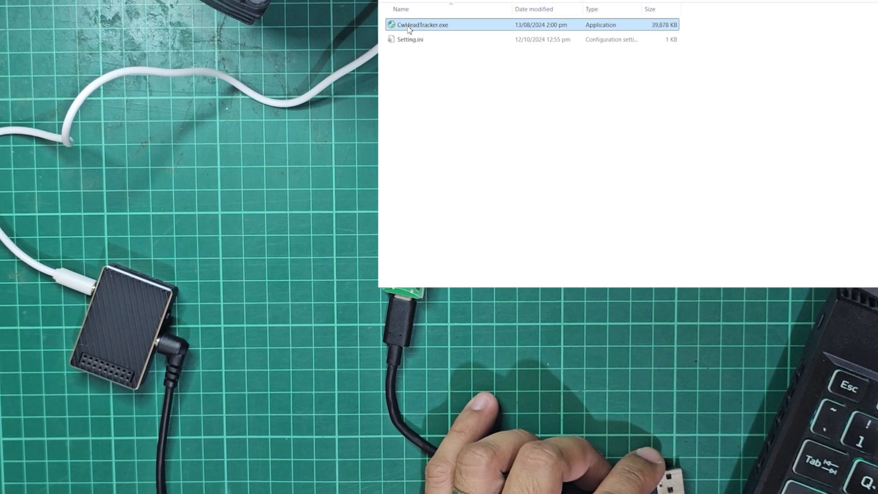
# Step: Launch CwHeadTracker.exe from the File Explorer list
pyautogui.doubleClick(424, 25)
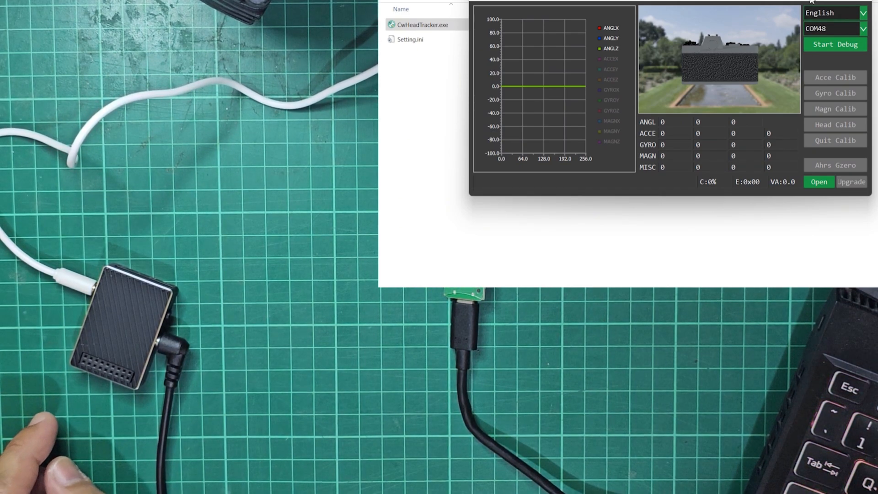
# Step: Start debugging on COM3, zero the orientation with Ahrs Gzero, and open the firmware file
pyautogui.click(833, 28)
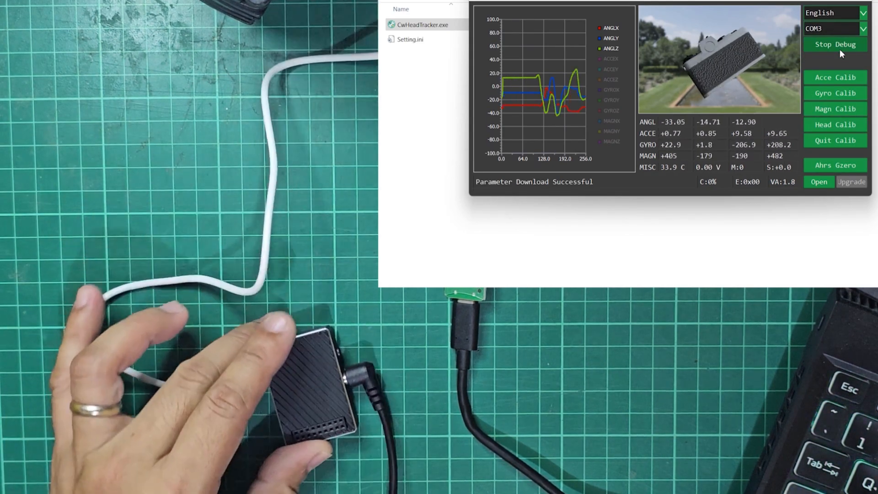
pyautogui.click(834, 164)
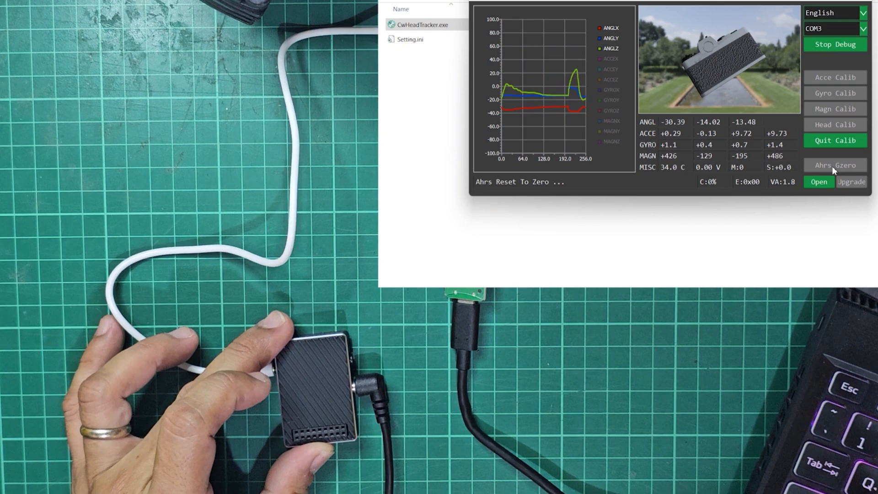
pyautogui.click(818, 182)
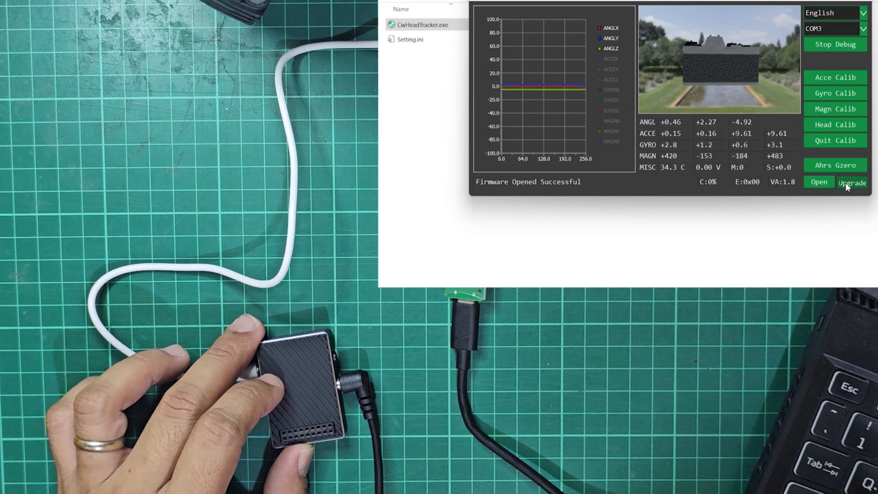
# Step: Flash the loaded firmware onto the first tracker and restart live debug readings
pyautogui.click(852, 182)
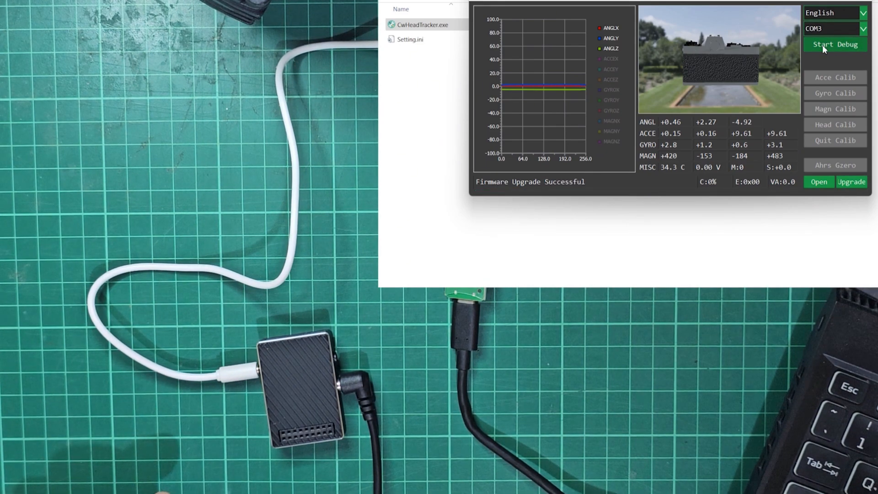
pyautogui.click(835, 45)
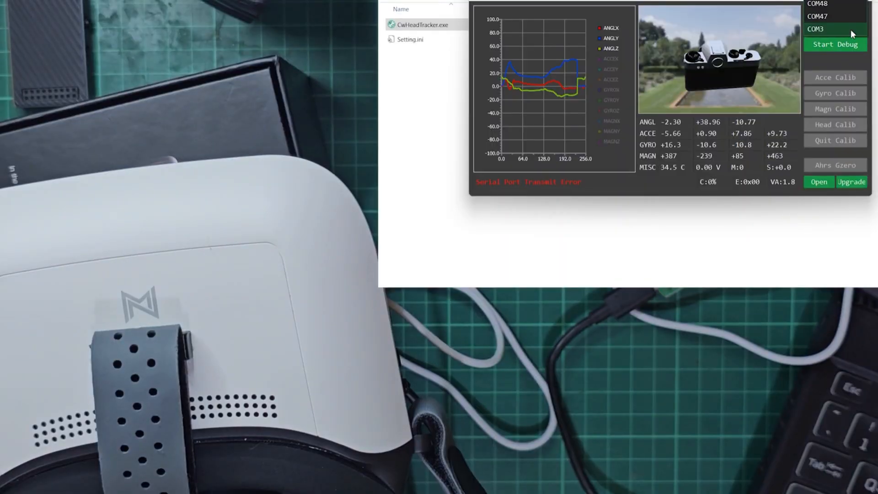
# Step: Start debug readings from the second device on COM3 and zero its orientation
pyautogui.click(834, 44)
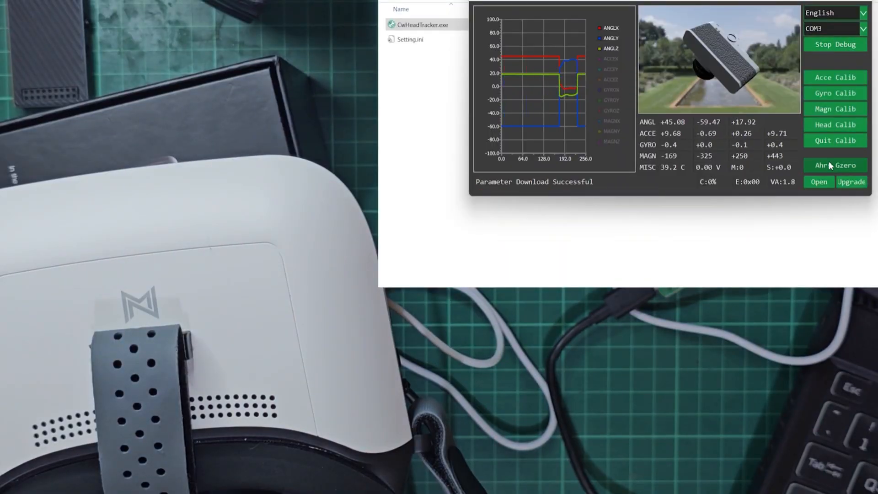
pyautogui.click(833, 165)
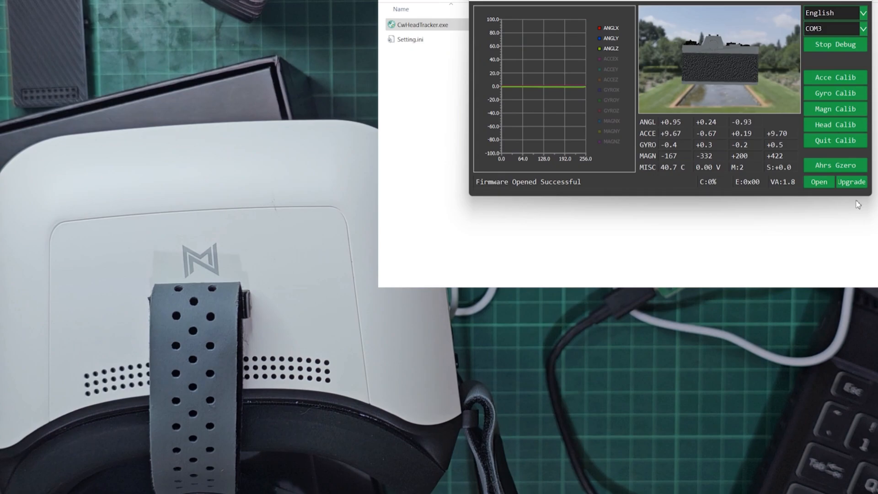
# Step: Flash firmware onto the second device, then resume and stop live debug readings
pyautogui.click(850, 181)
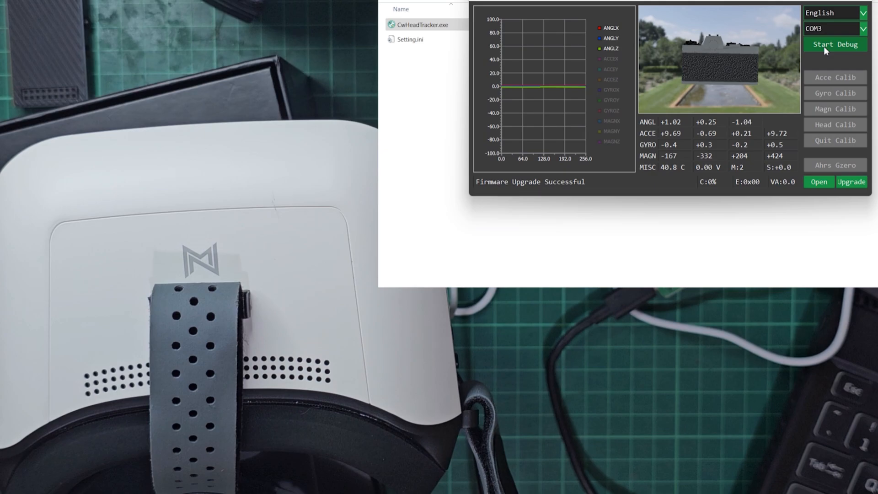
pyautogui.click(833, 45)
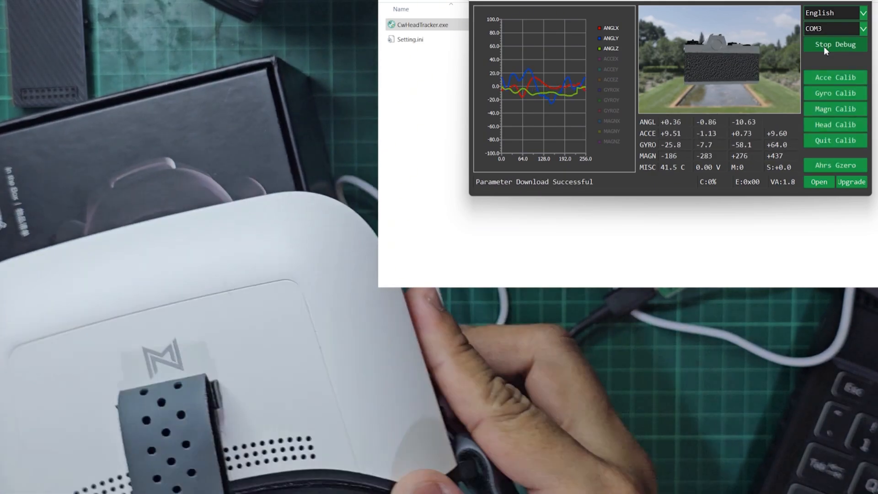
pyautogui.click(833, 28)
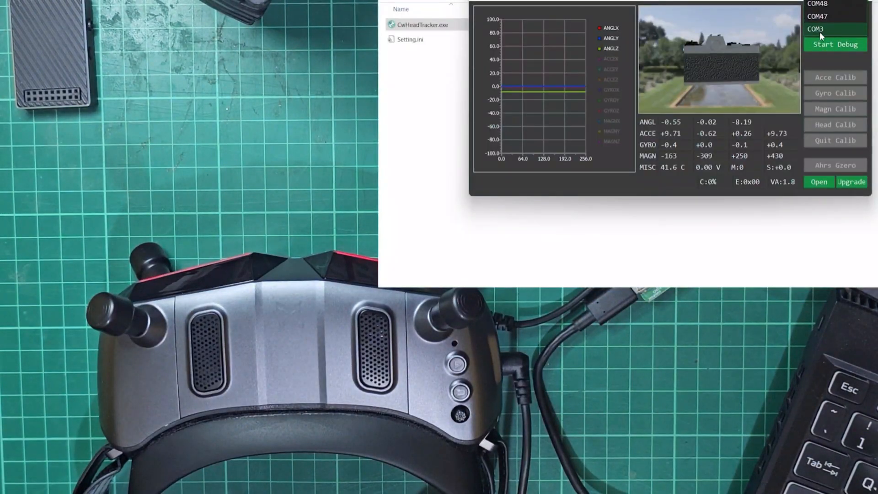
# Step: Start debug readings from the third device on COM3 and zero its orientation
pyautogui.click(835, 44)
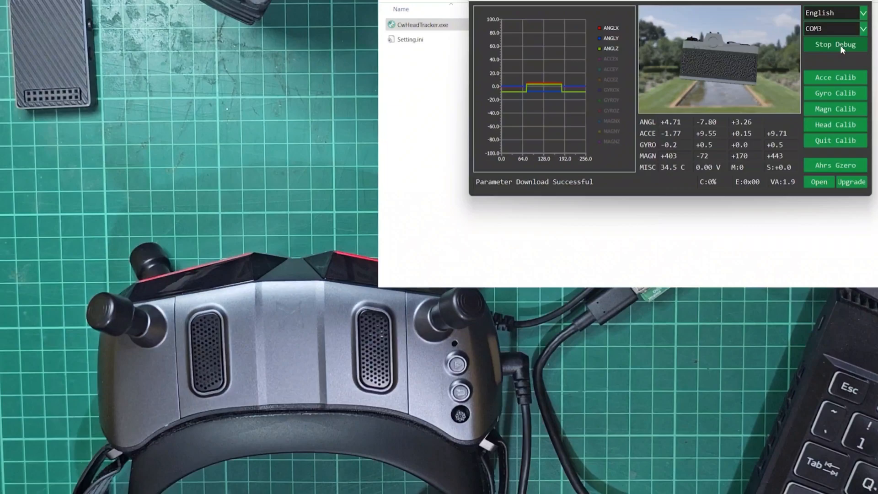
pyautogui.click(835, 165)
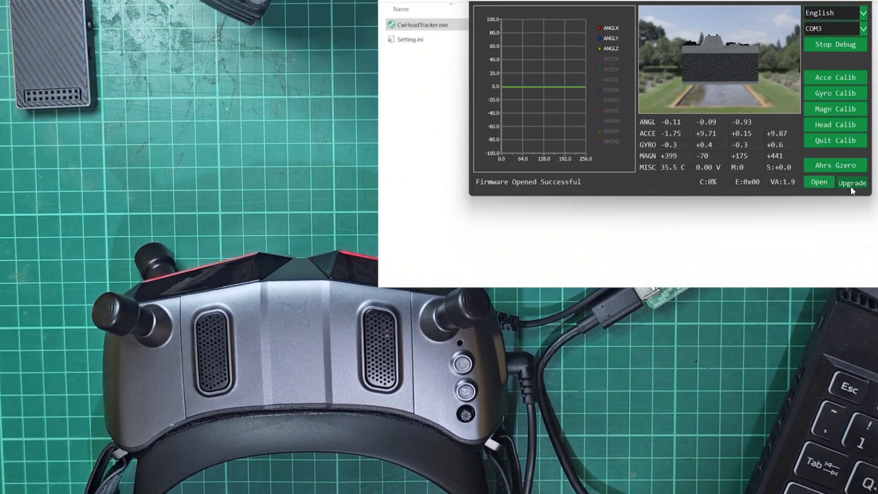
# Step: Flash firmware onto the third device and restart live debug readings
pyautogui.click(851, 182)
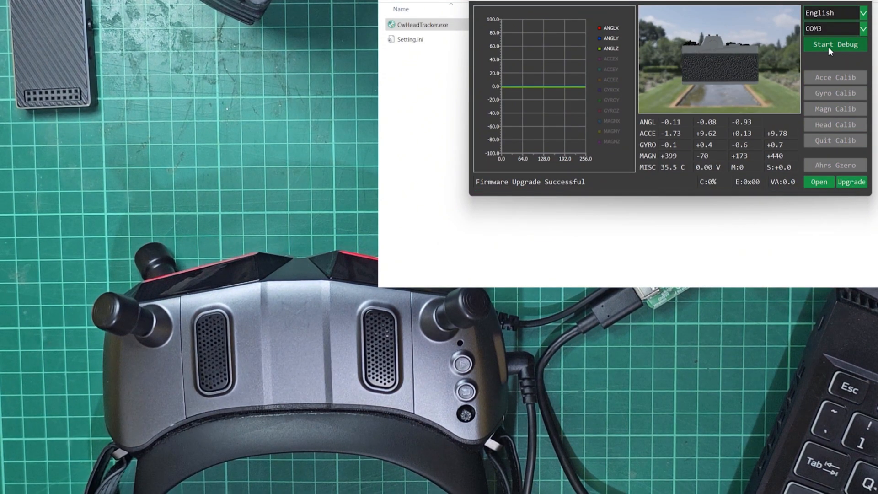
pyautogui.click(835, 45)
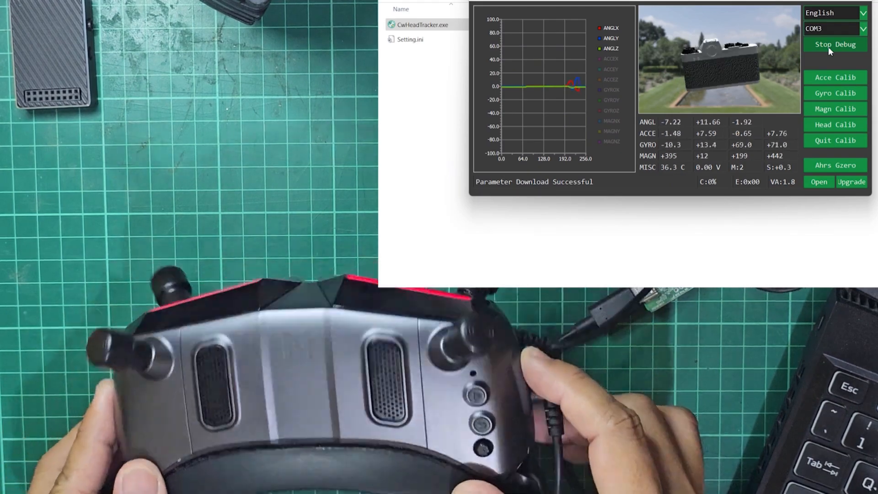